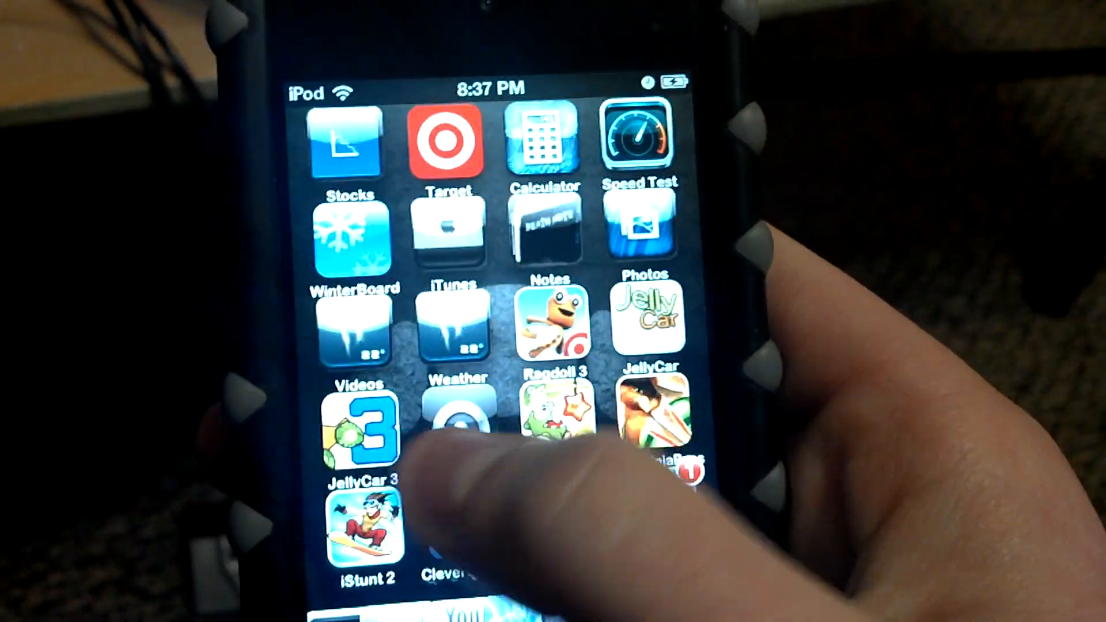
# Swipe to the second home-screen page and launch Cydia from the dock.
pyautogui.hscroll(-3)
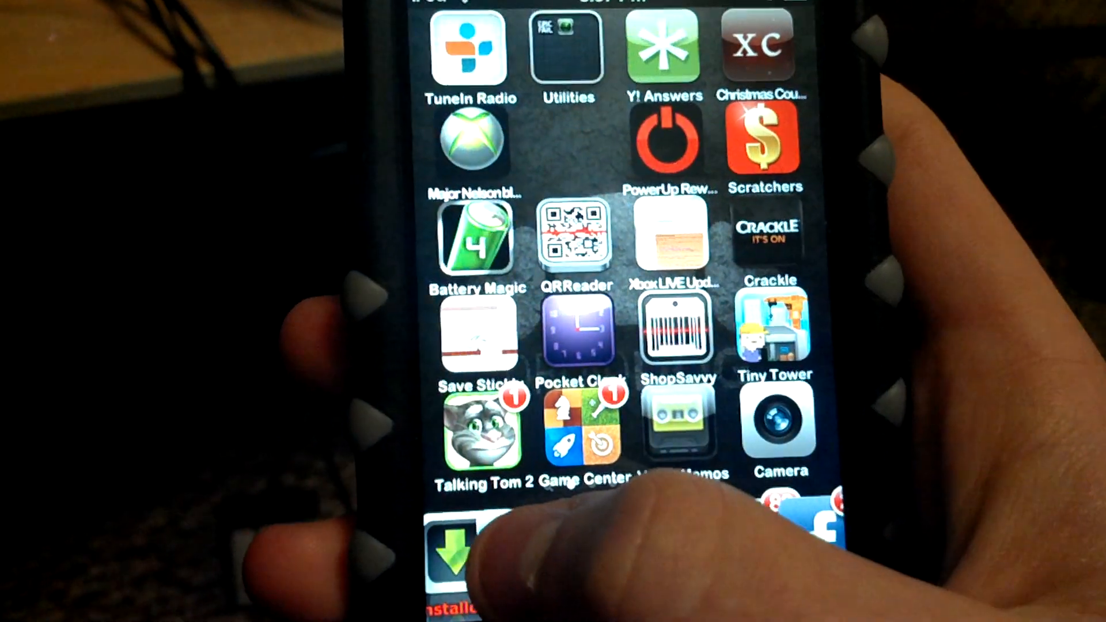
pyautogui.click(456, 551)
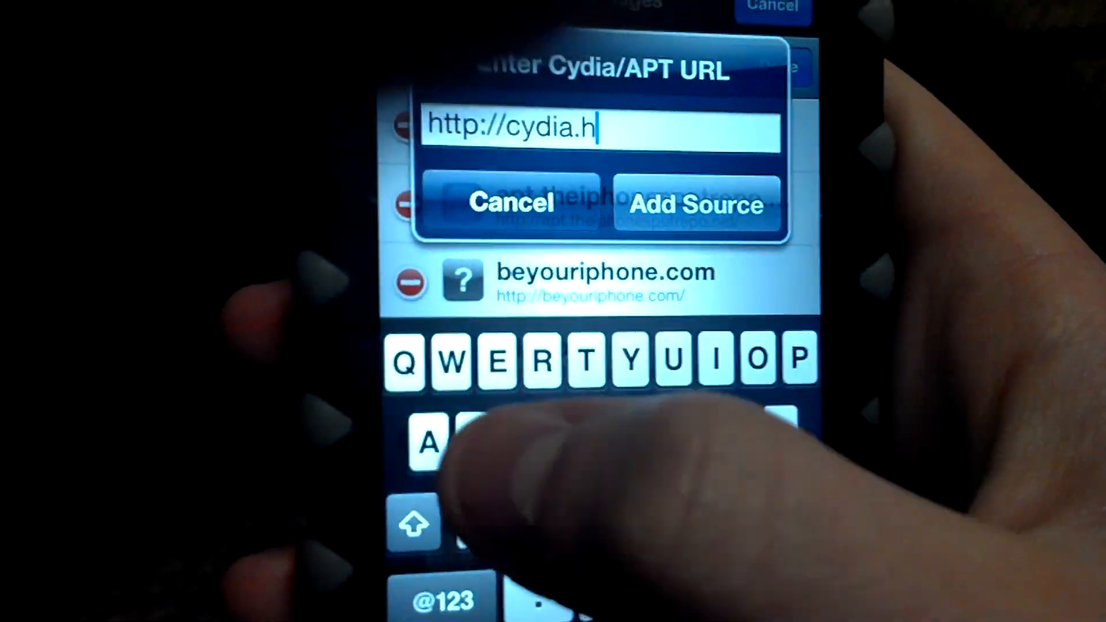
pyautogui.write('ackulo')
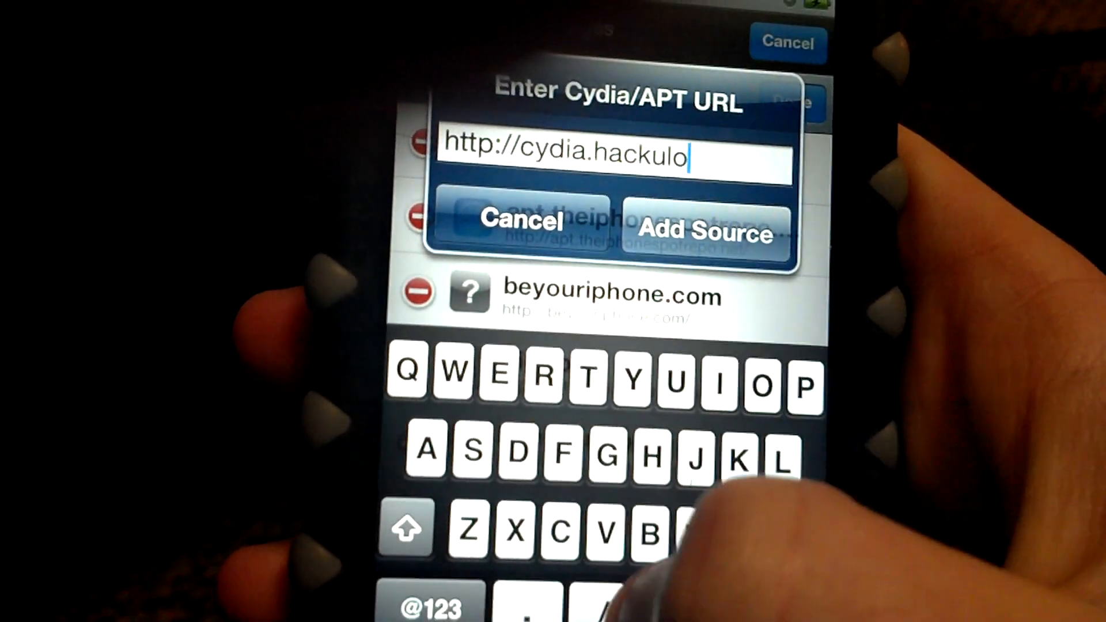
pyautogui.write('.u')
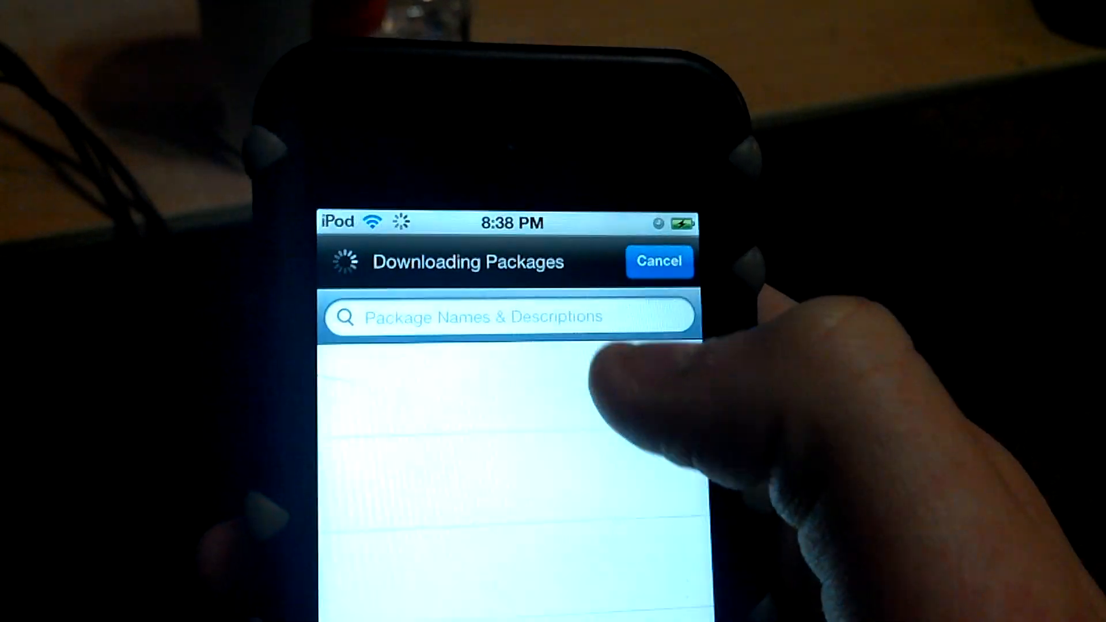
# Search Cydia's packages for Installous to install it.
pyautogui.click(494, 316)
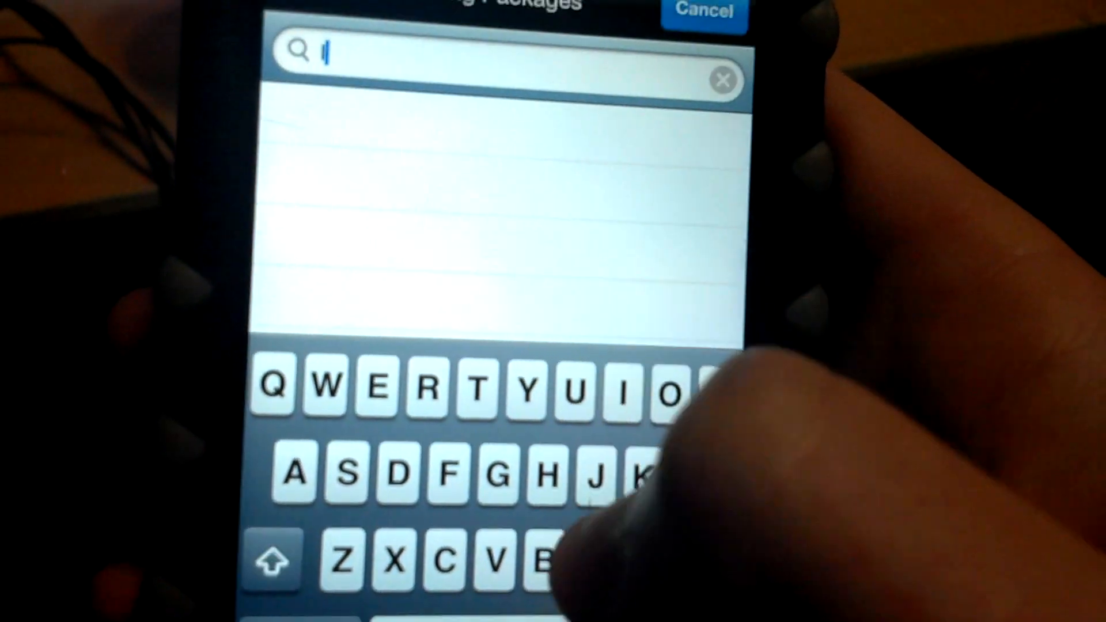
pyautogui.write('Insa')
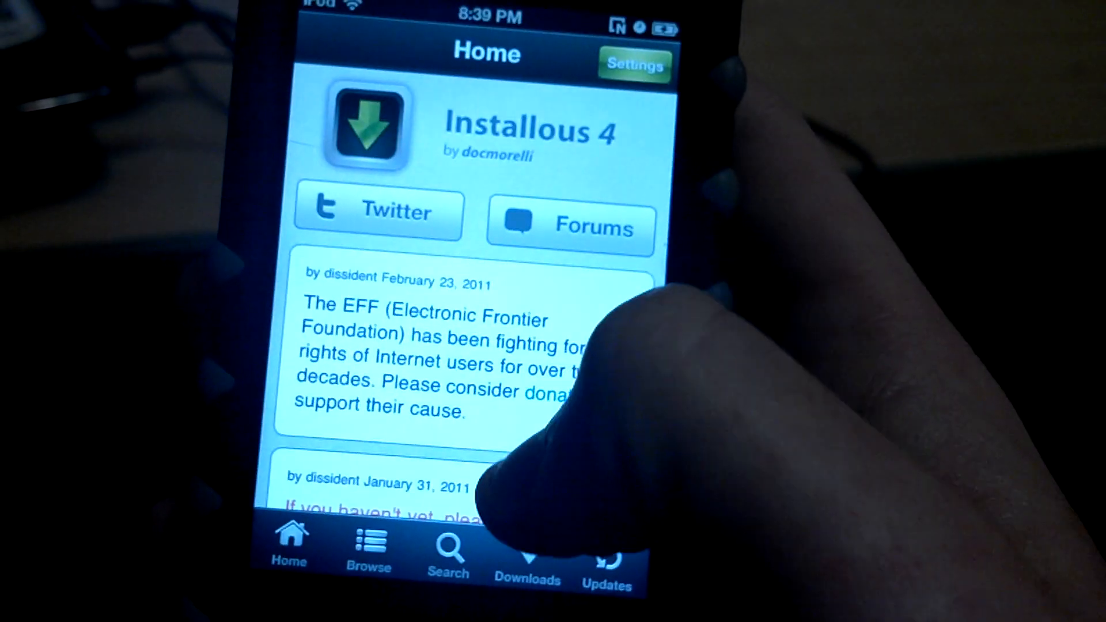
# Search Installous for 'Angry birds' to list the Angry Birds apps.
pyautogui.click(448, 551)
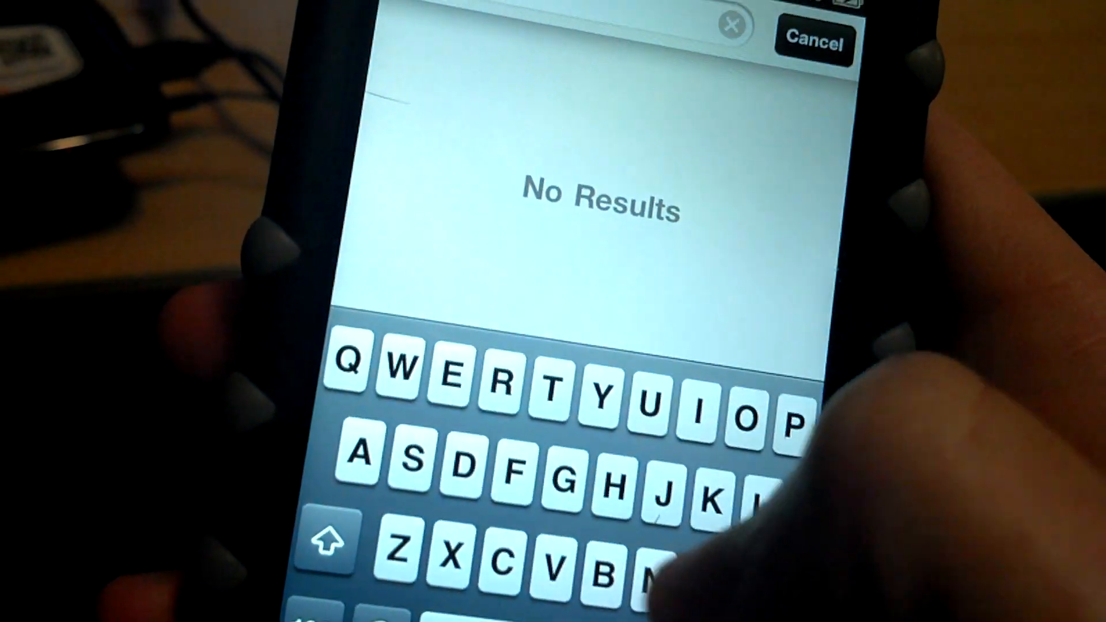
pyautogui.write('Angry birds')
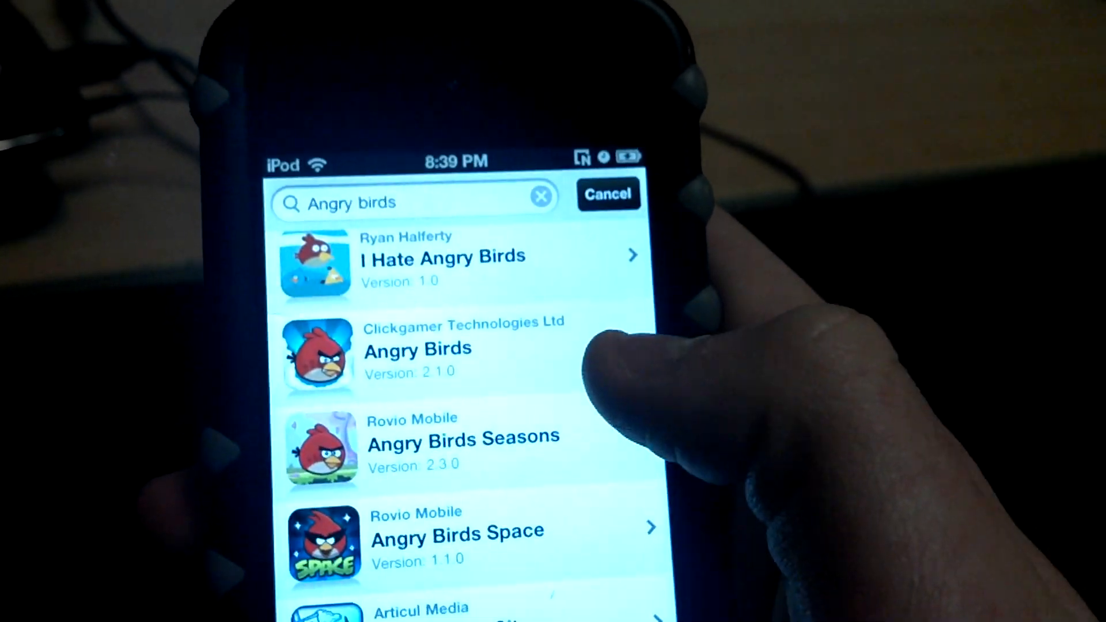
pyautogui.click(416, 349)
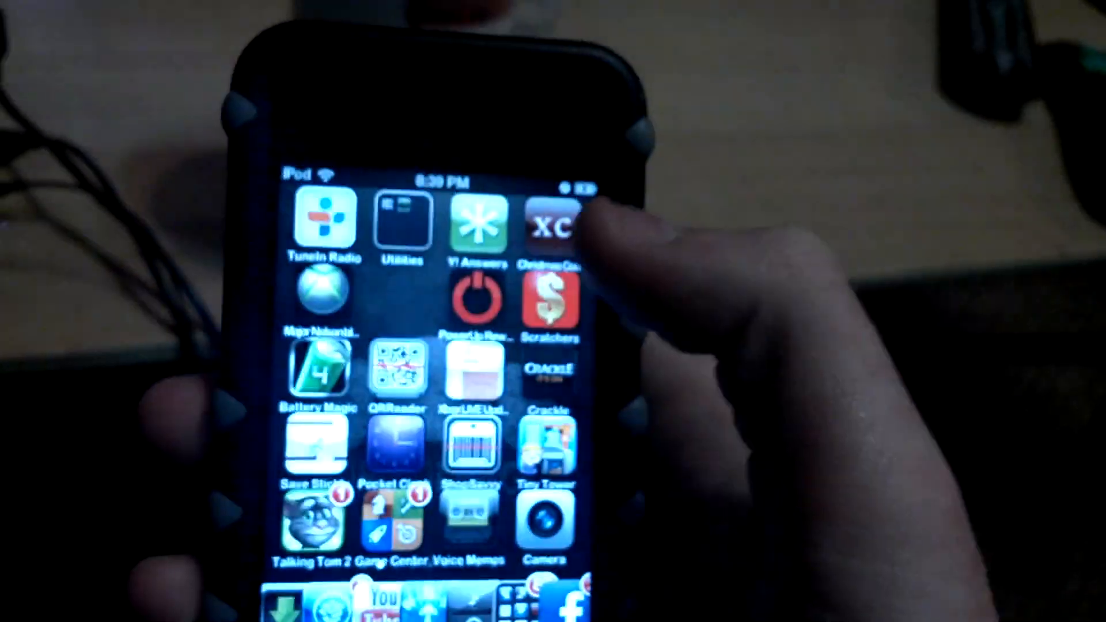
pyautogui.hscroll(-3)
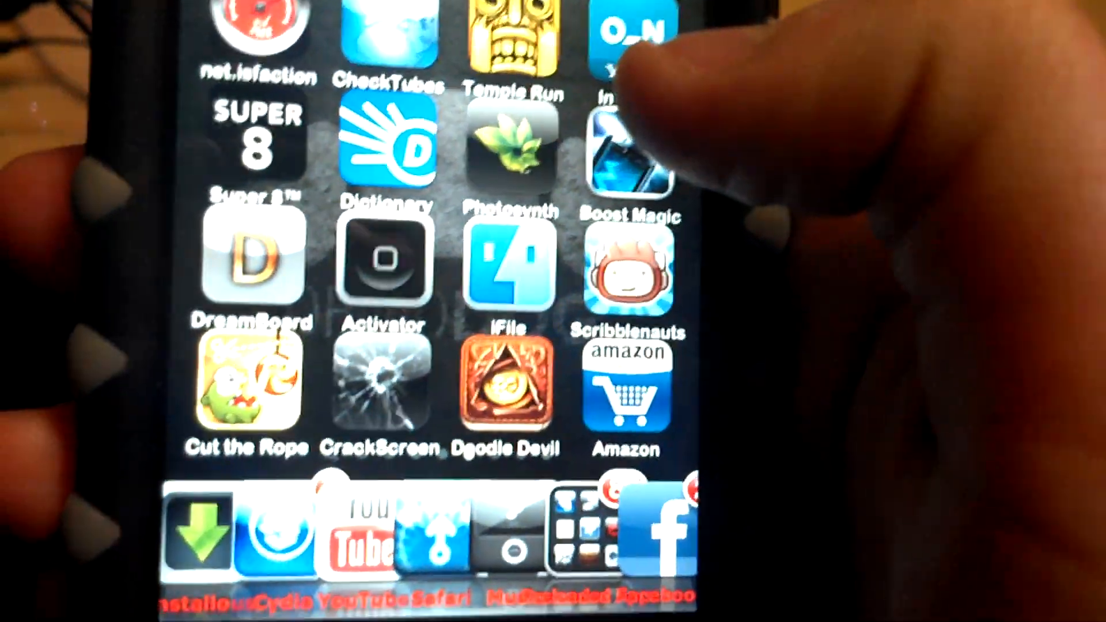
pyautogui.hscroll(-3)
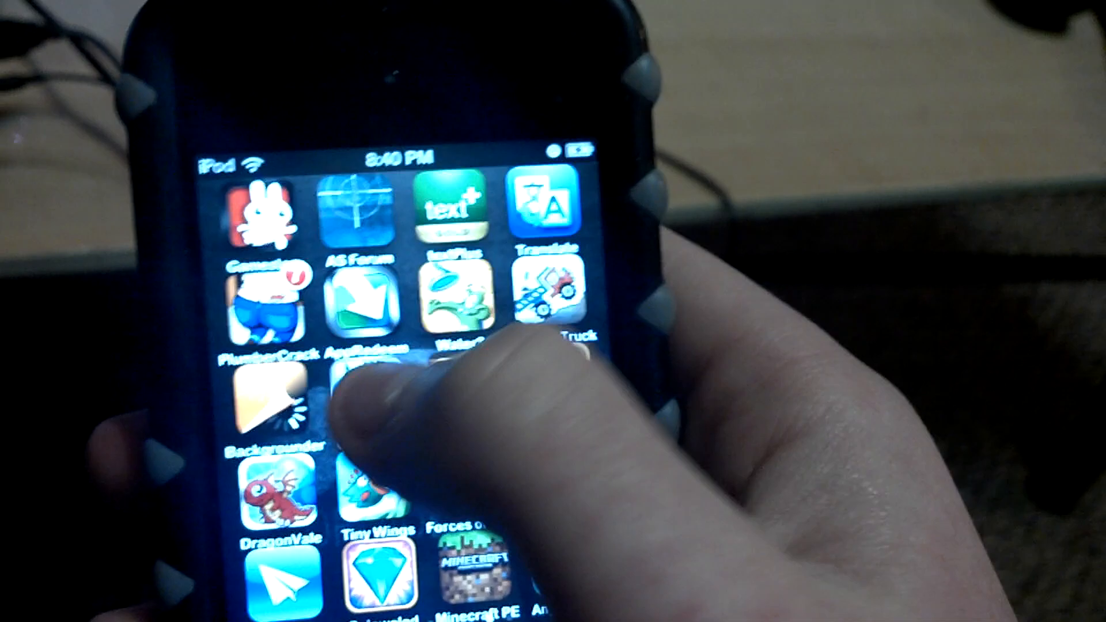
pyautogui.hscroll(-3)
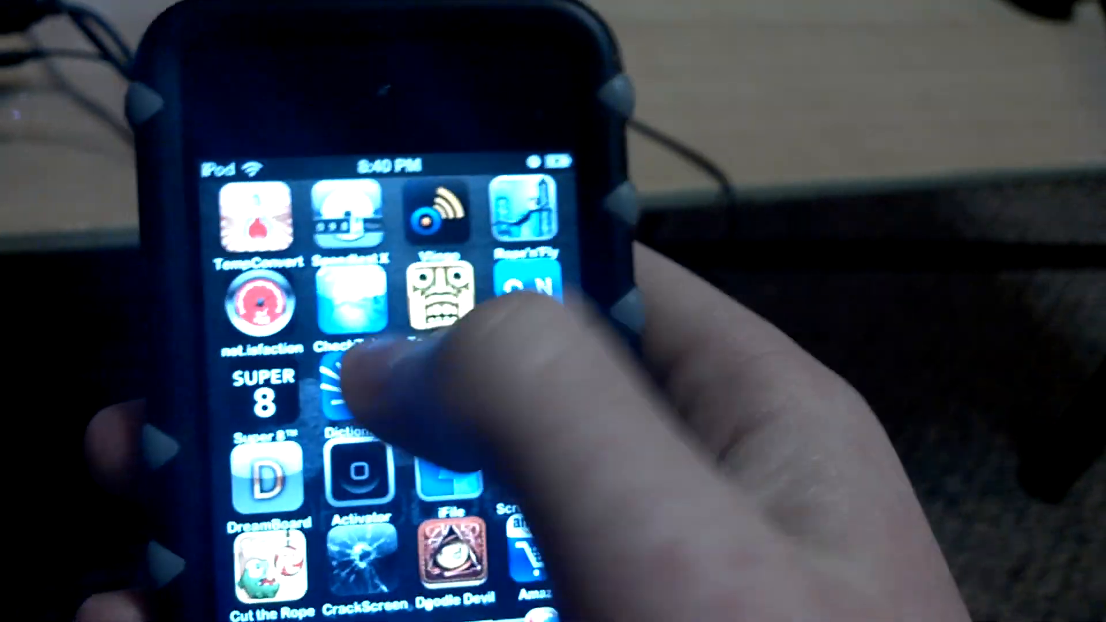
pyautogui.hscroll(-3)
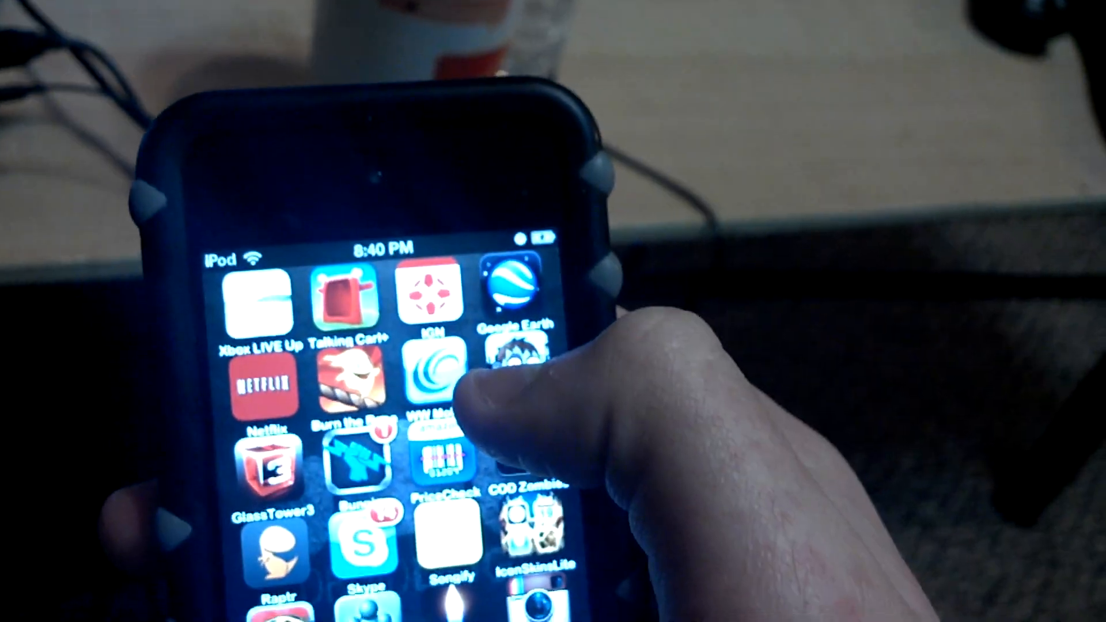